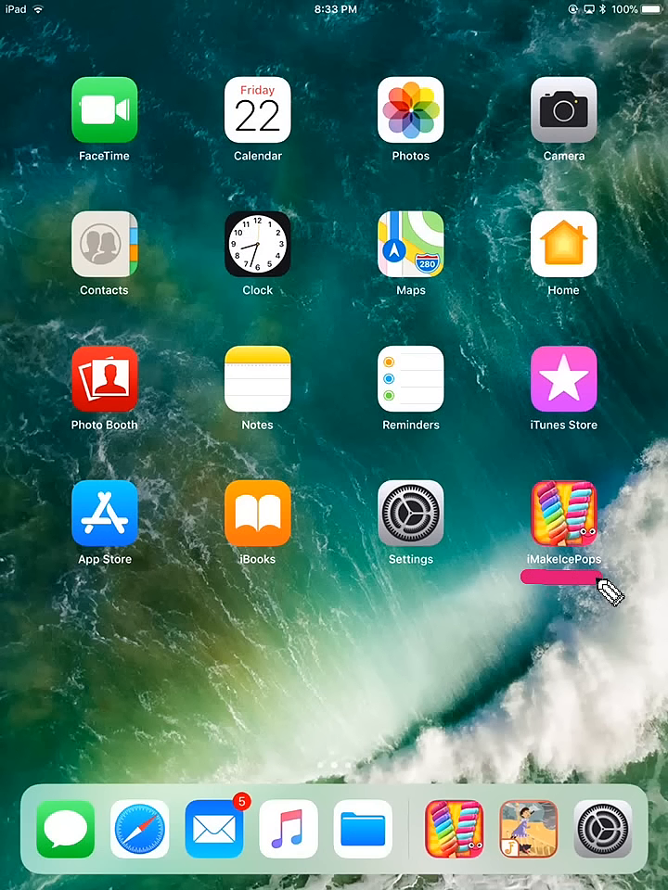
pyautogui.moveTo(464, 616)
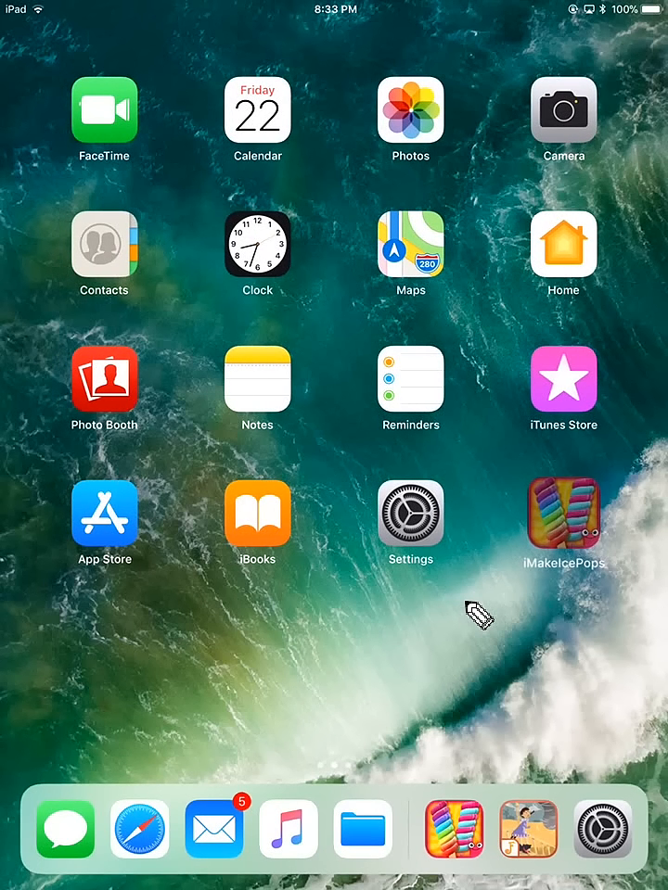
# - Enter jiggle mode and request deletion of iMakeIcePops, bringing up its delete confirmation
pyautogui.click(478, 616)
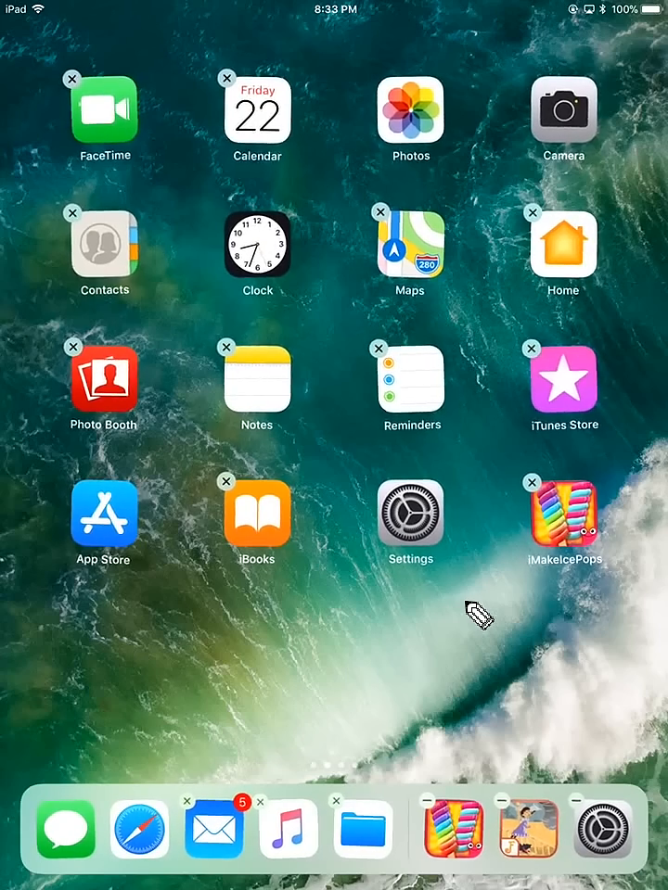
pyautogui.click(531, 482)
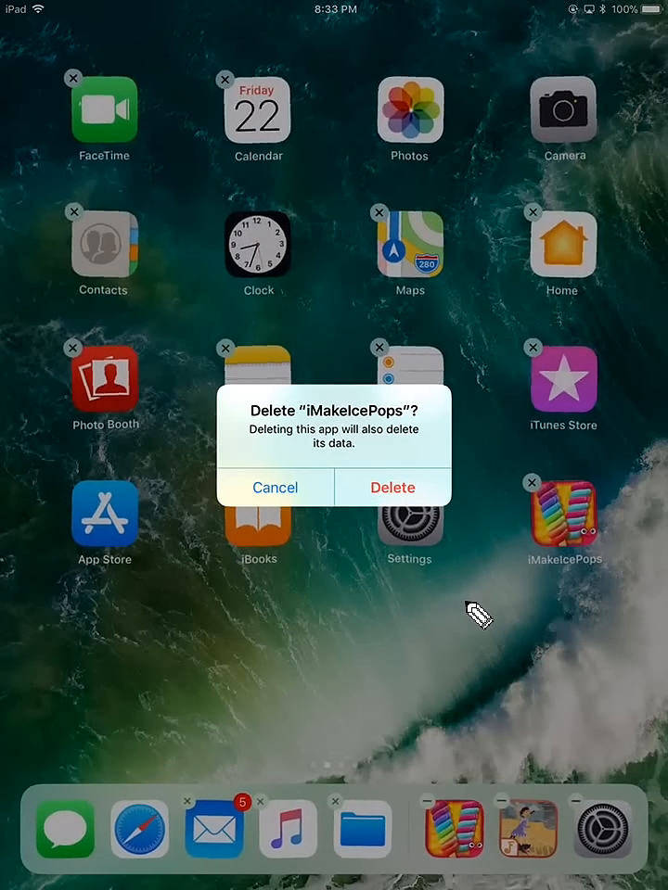